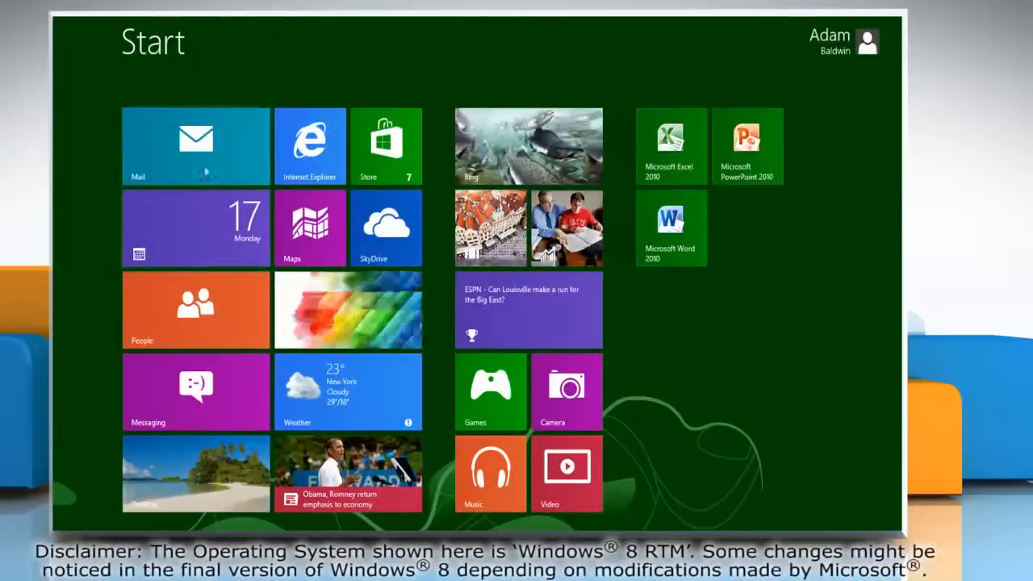
- Launch Mail from its Start screen tile to reach the Hotmail inbox
left_click(195, 146)
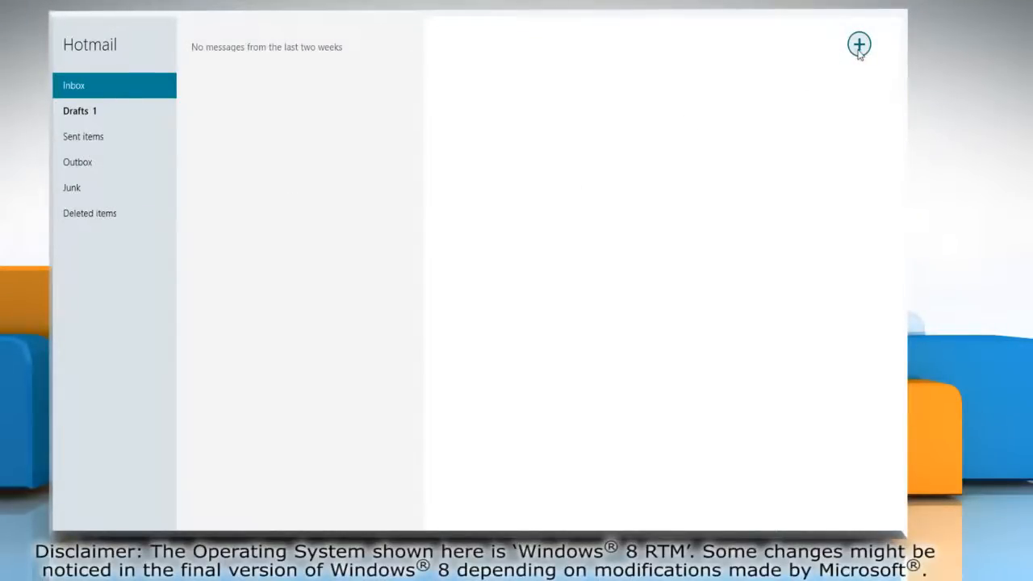
left_click(859, 45)
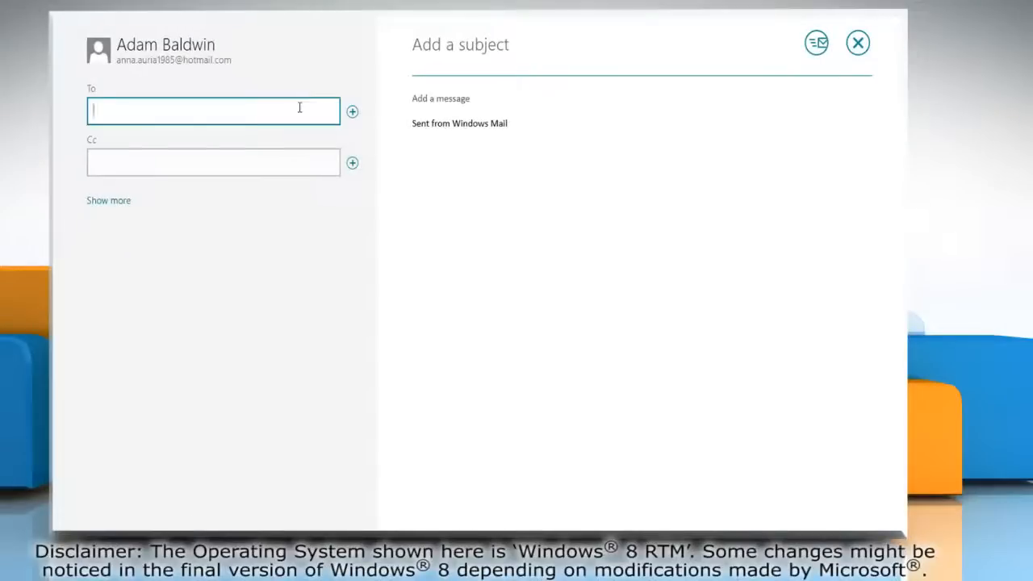
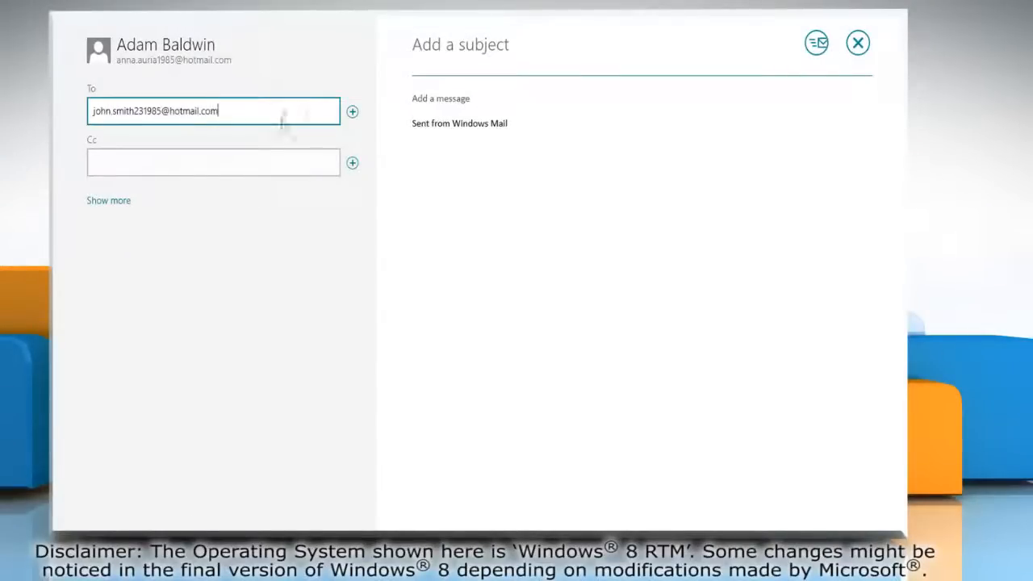
left_click(108, 200)
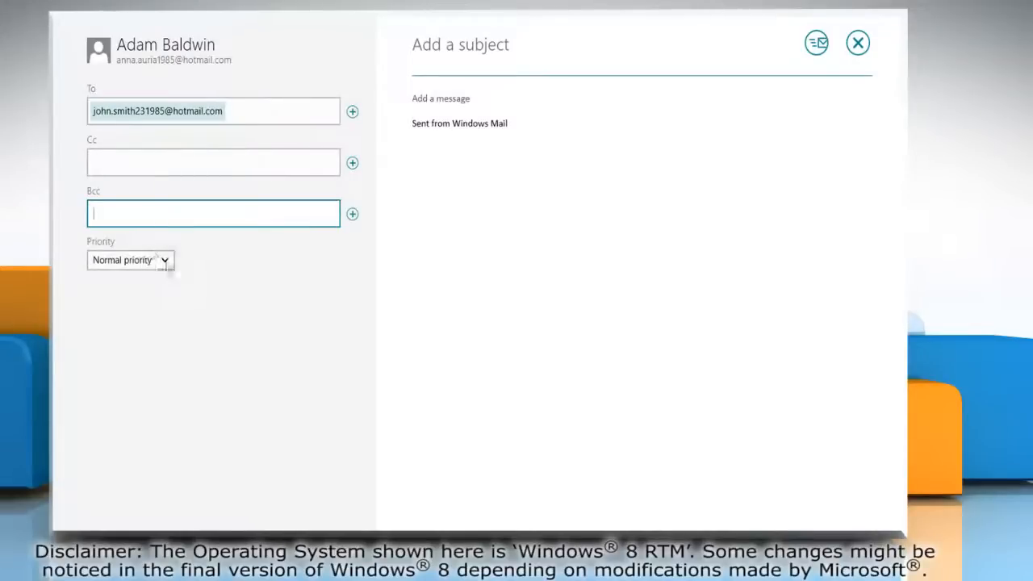
left_click(129, 259)
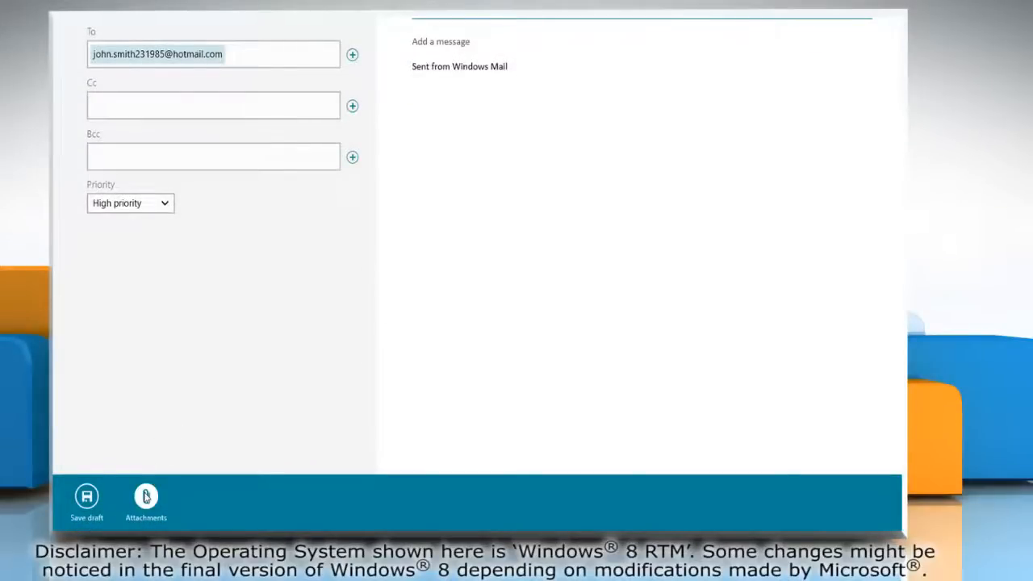
- Attach the green tree picture abstract_0012 from SkyDrive's Pictures folder
left_click(145, 497)
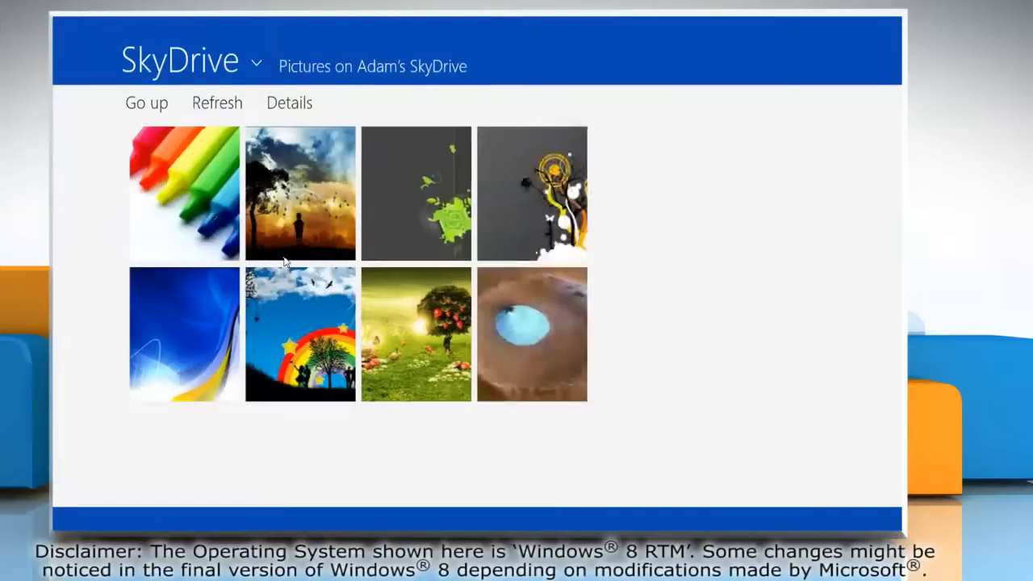
left_click(416, 333)
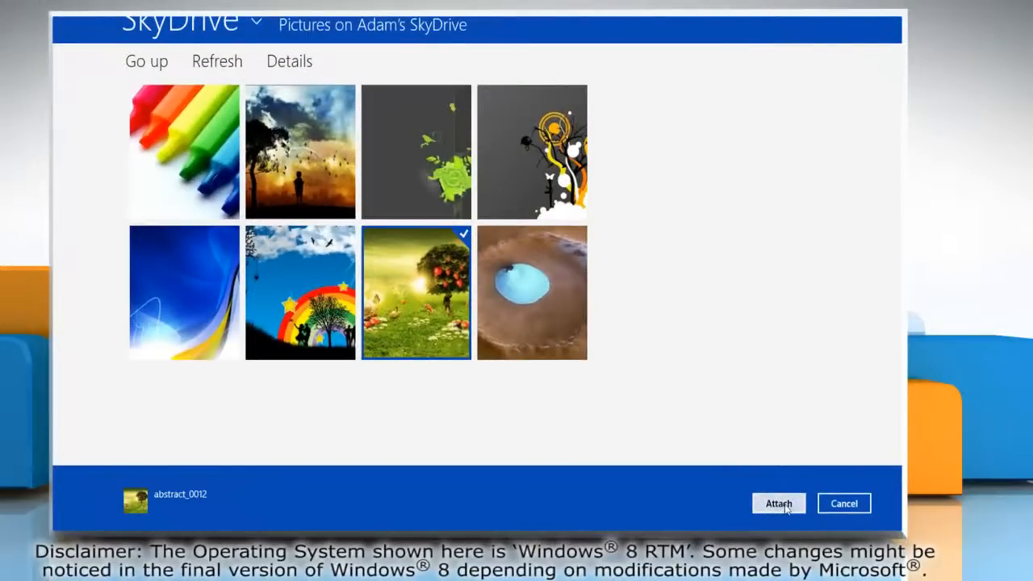
left_click(778, 504)
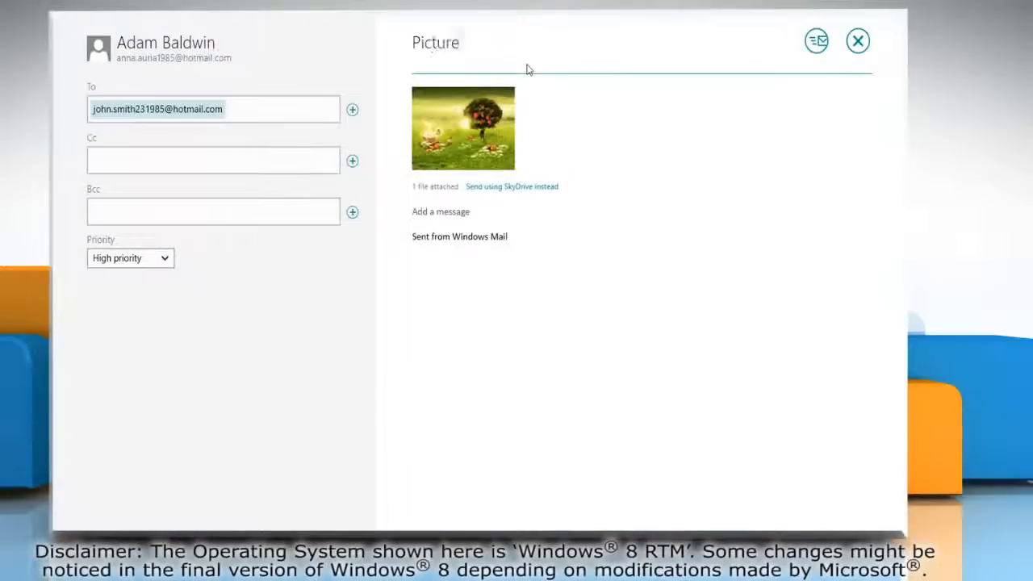
- Add the body 'Please find attached picture.' and send, leaving the message in the Outbox
type("Please find attached picture.")
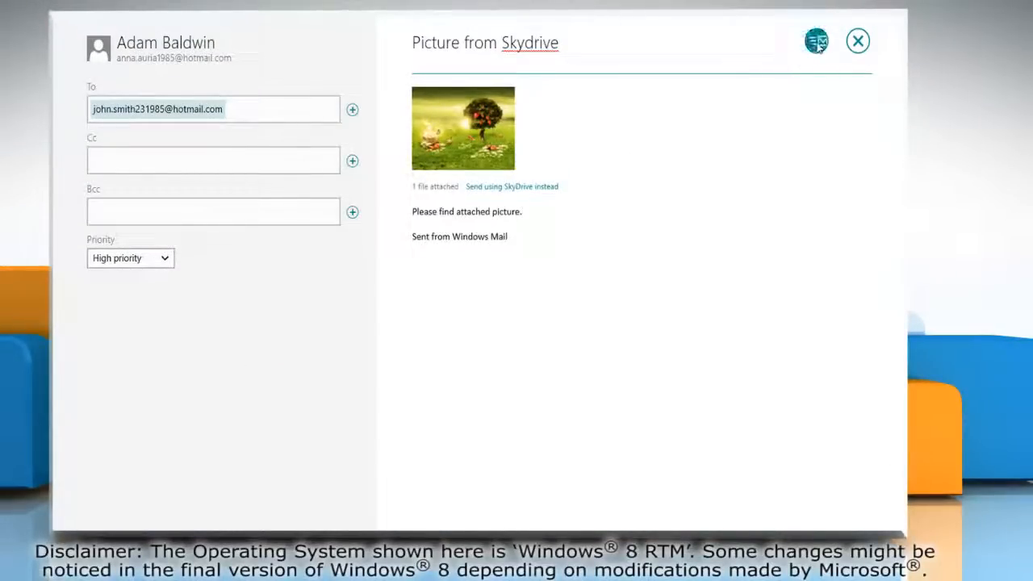
left_click(817, 42)
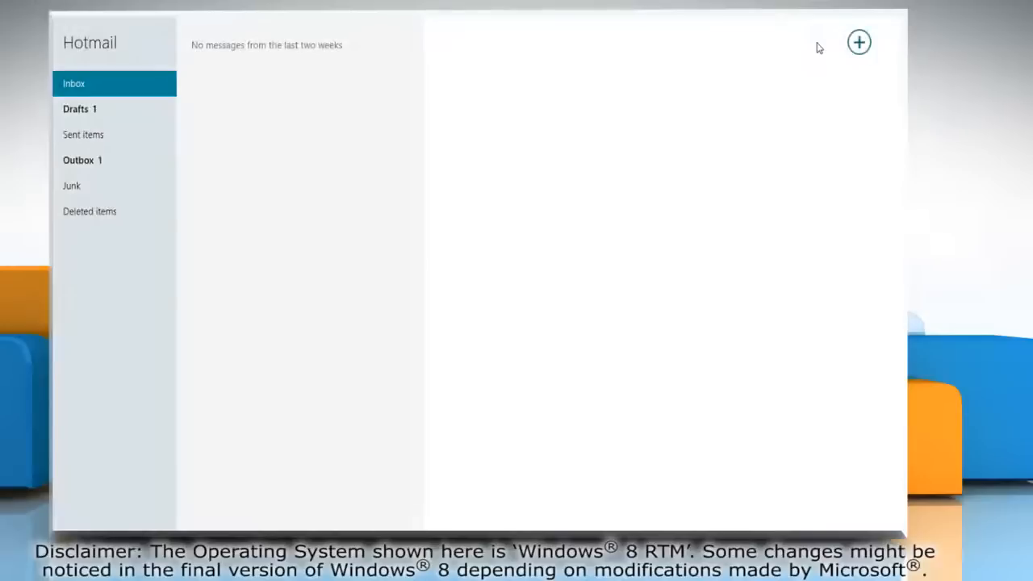